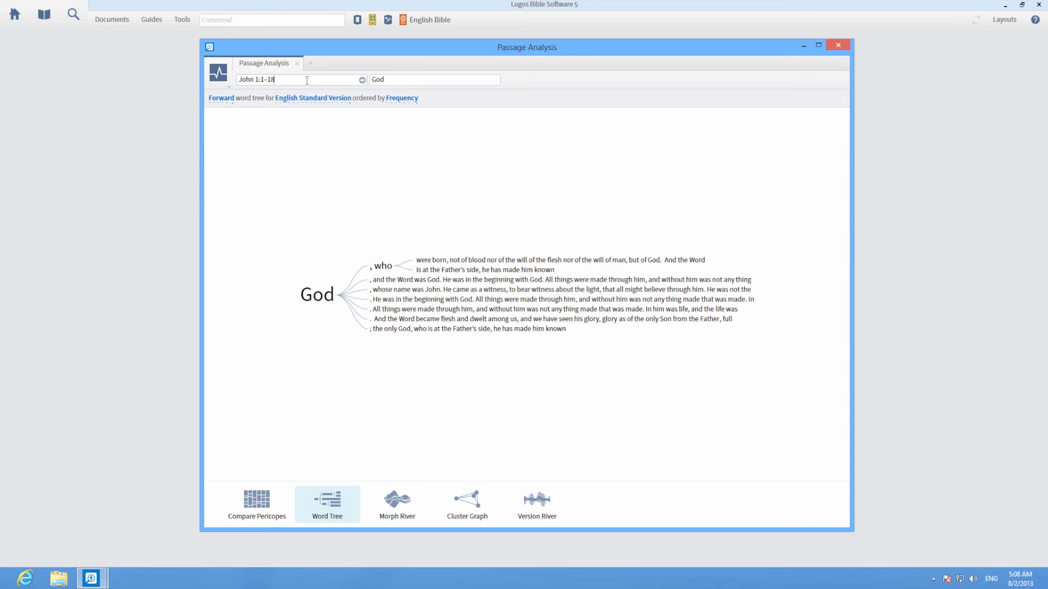
Step: Replace the passage reference with Genesis 1-11 for the 'God said' word tree
click(288, 79)
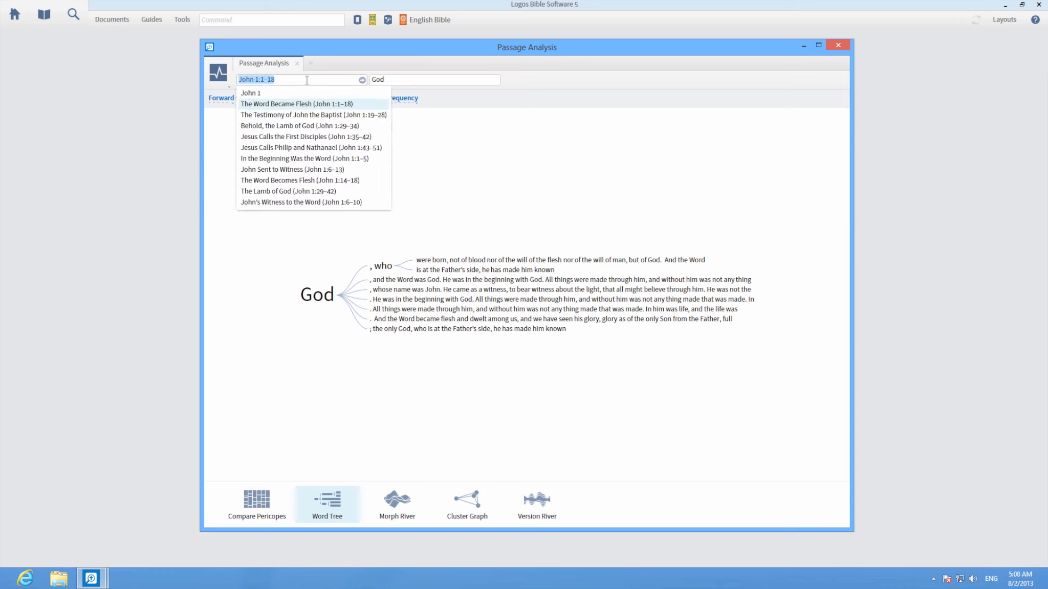
text(Genesis 1-11)
click(435, 79)
text( said)
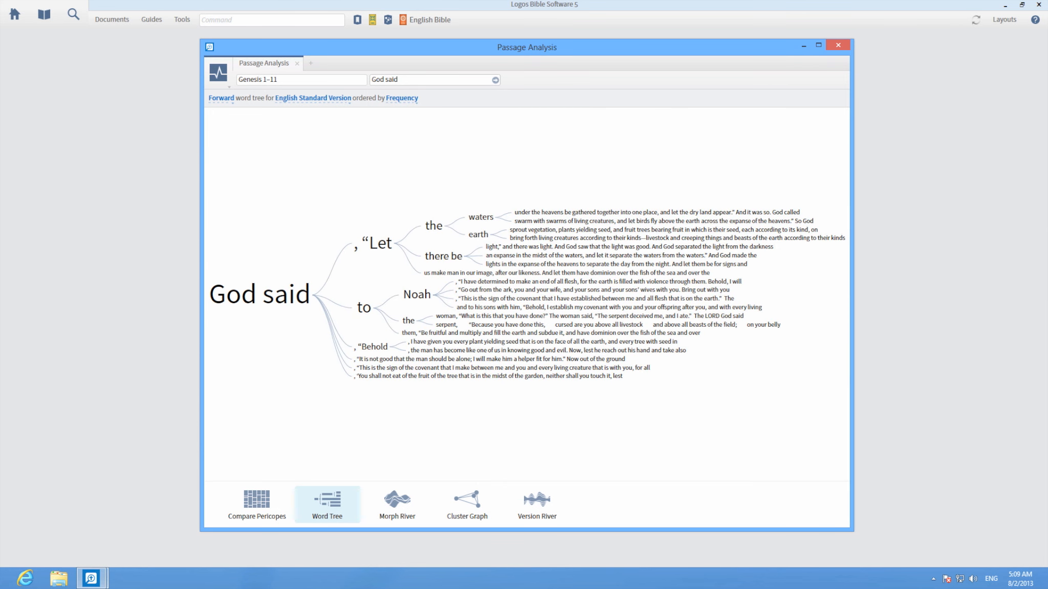
mouse_move(299, 301)
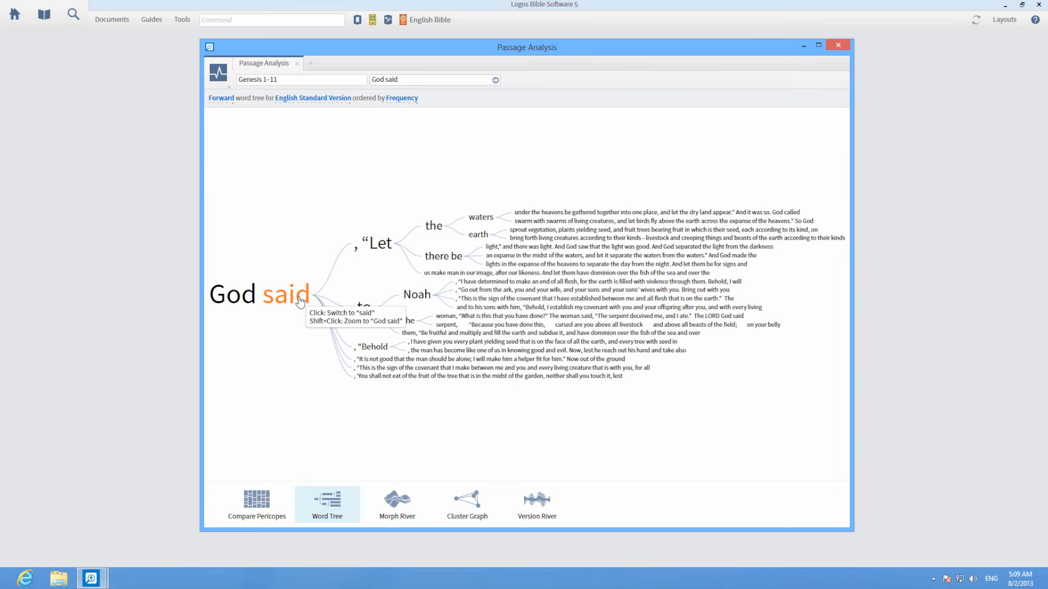
mouse_move(357, 310)
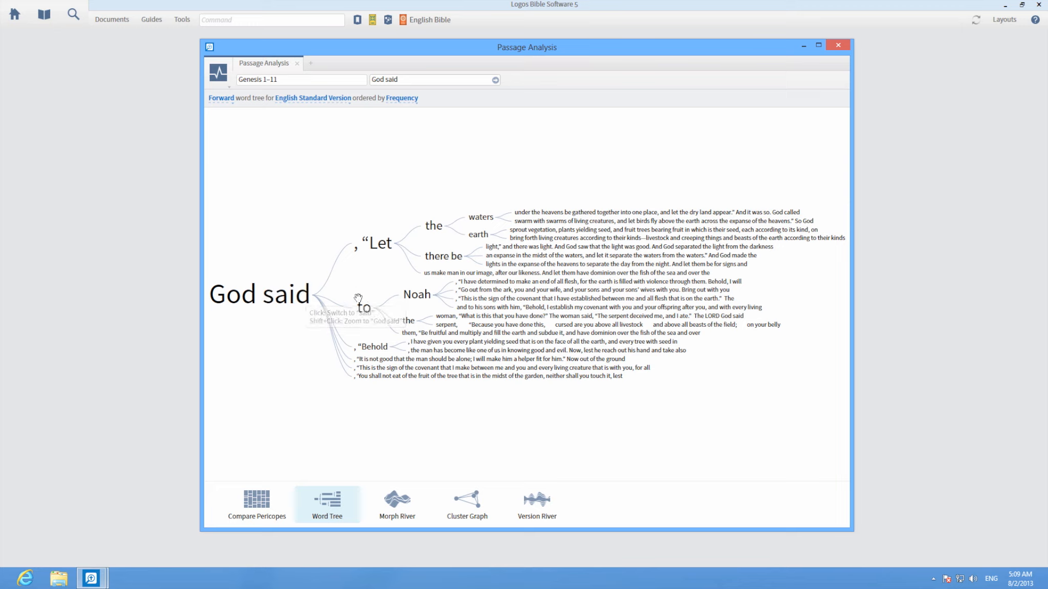
mouse_move(418, 299)
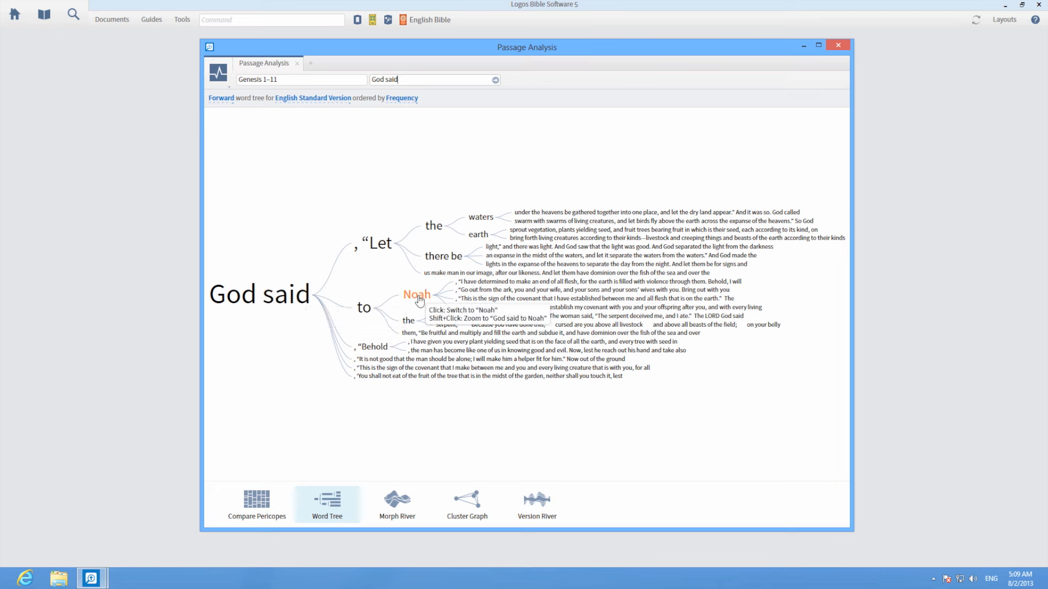
click(414, 295)
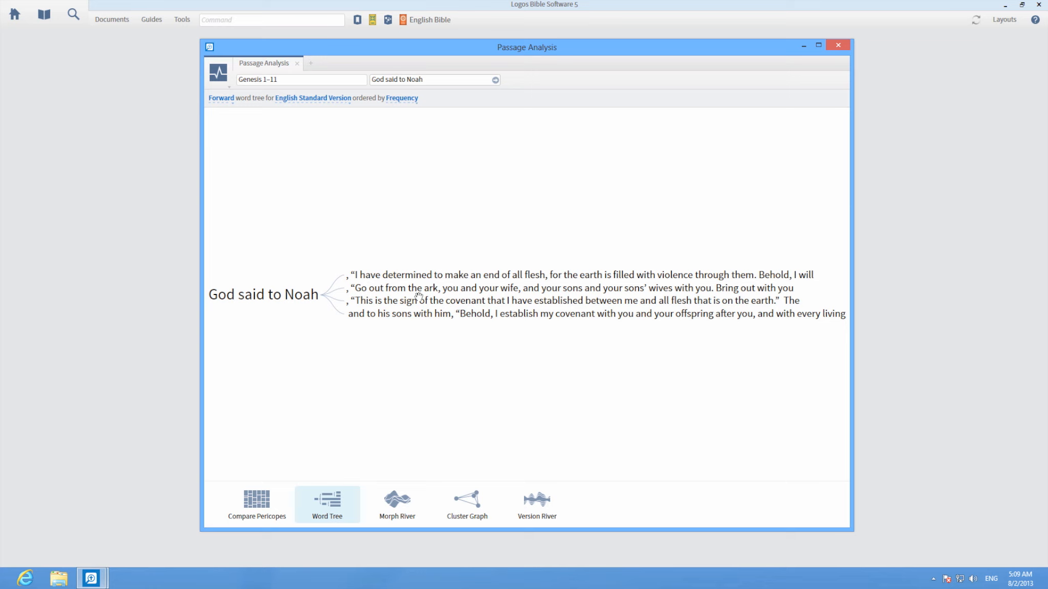
mouse_move(412, 342)
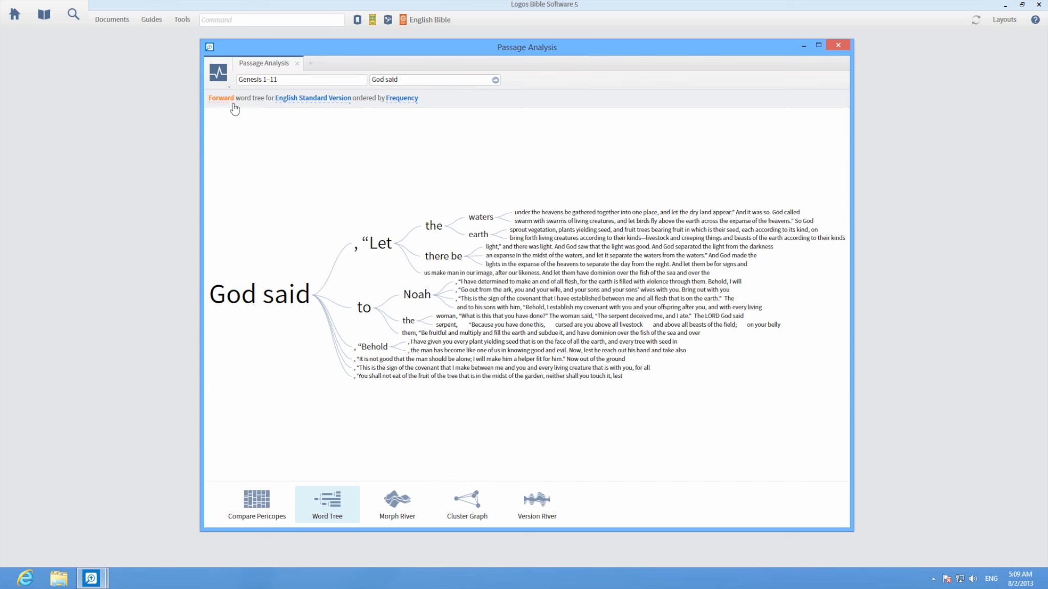
Step: Switch the tree direction from Forward to Reverse
click(221, 98)
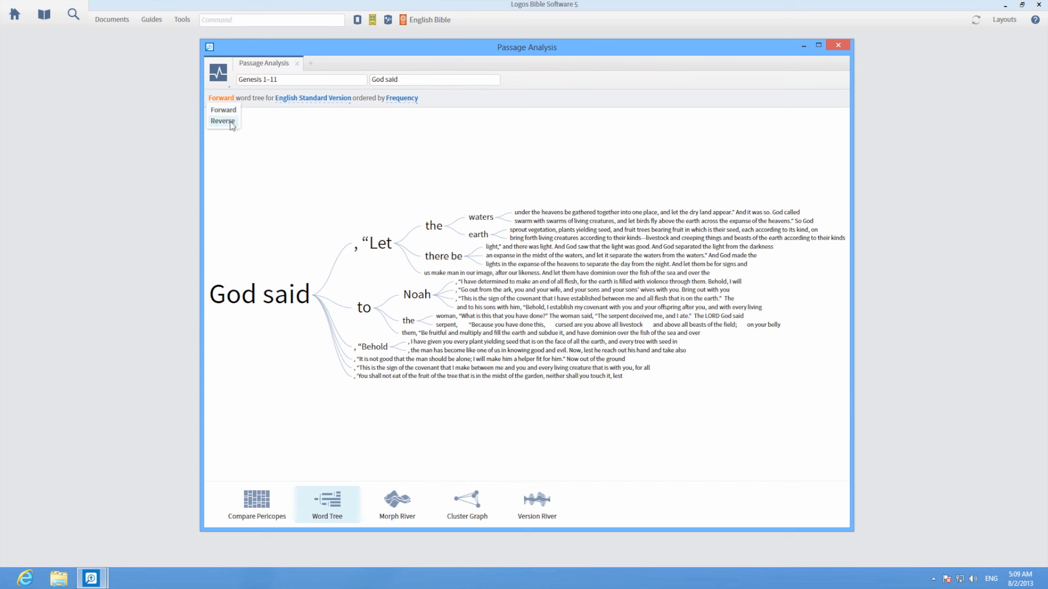
click(223, 121)
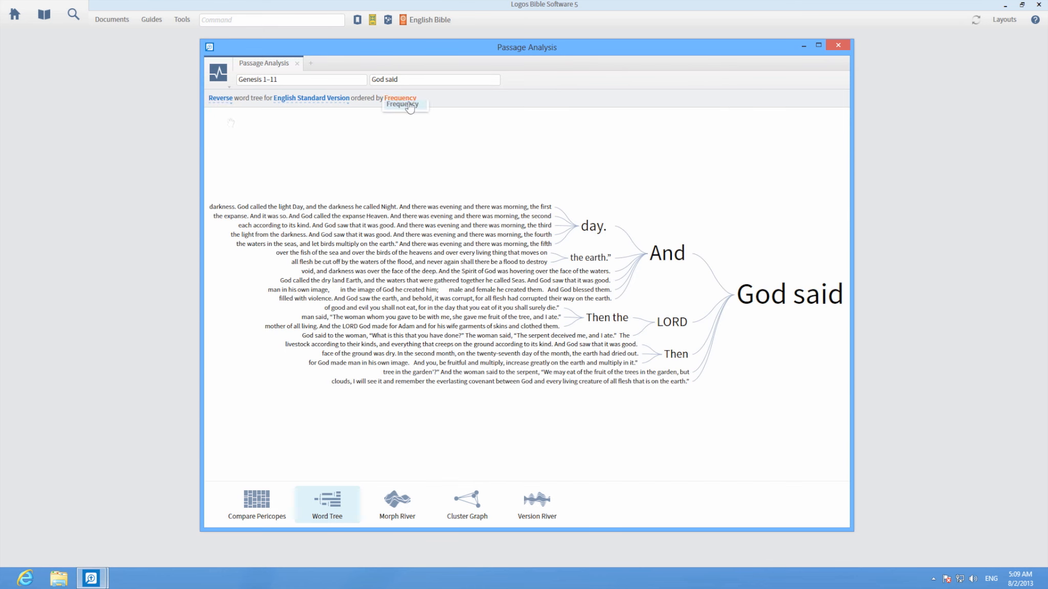